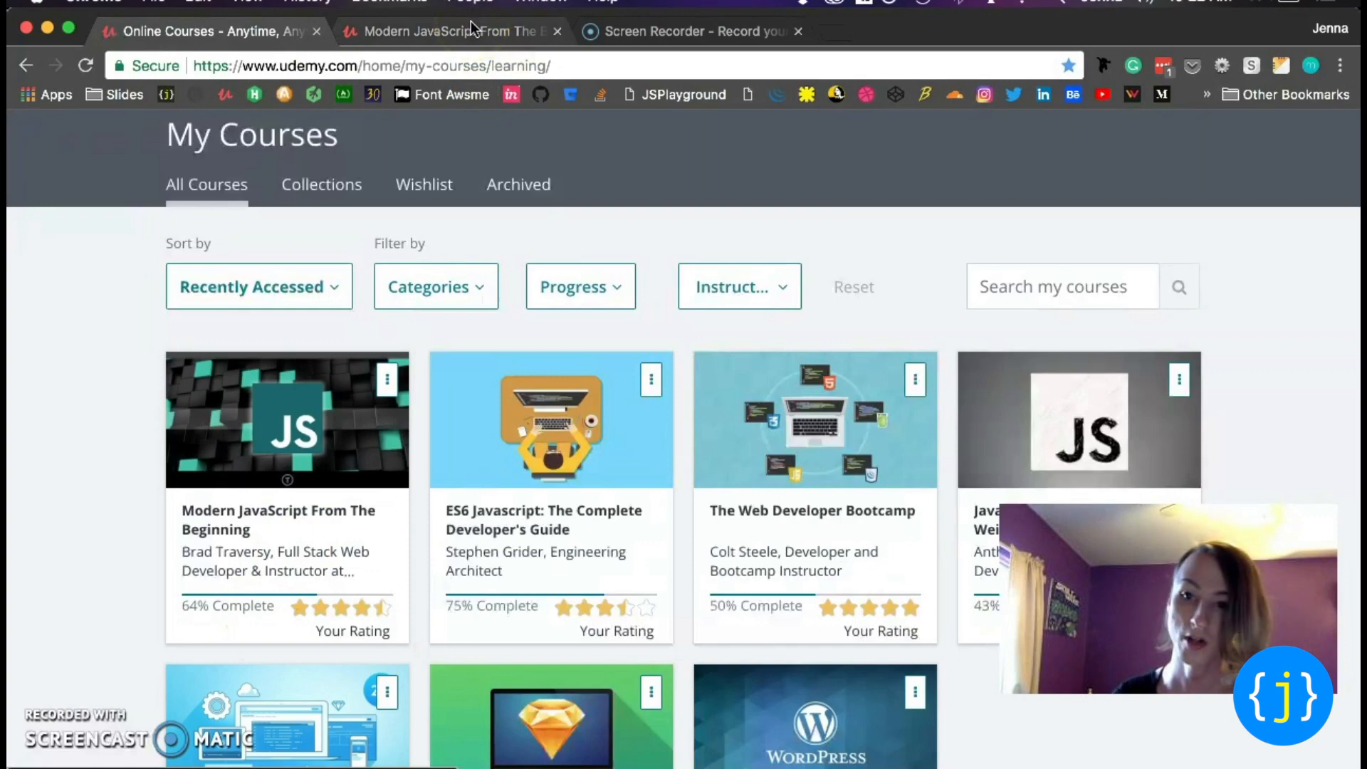
Show the Modern JavaScript From The Beginning course overview down to its About this course details
{"action": "left_click", "coordinate": [459, 31]}
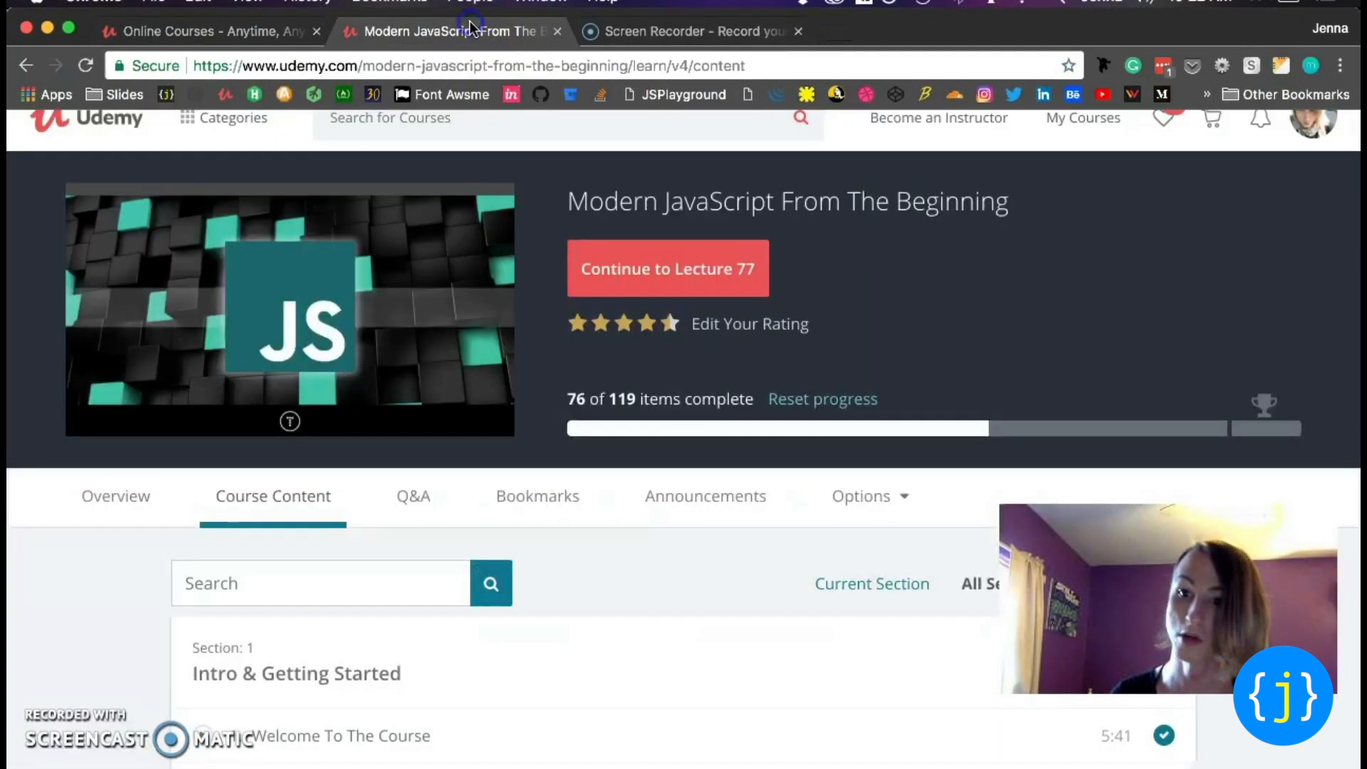
{"action": "left_click", "coordinate": [114, 496]}
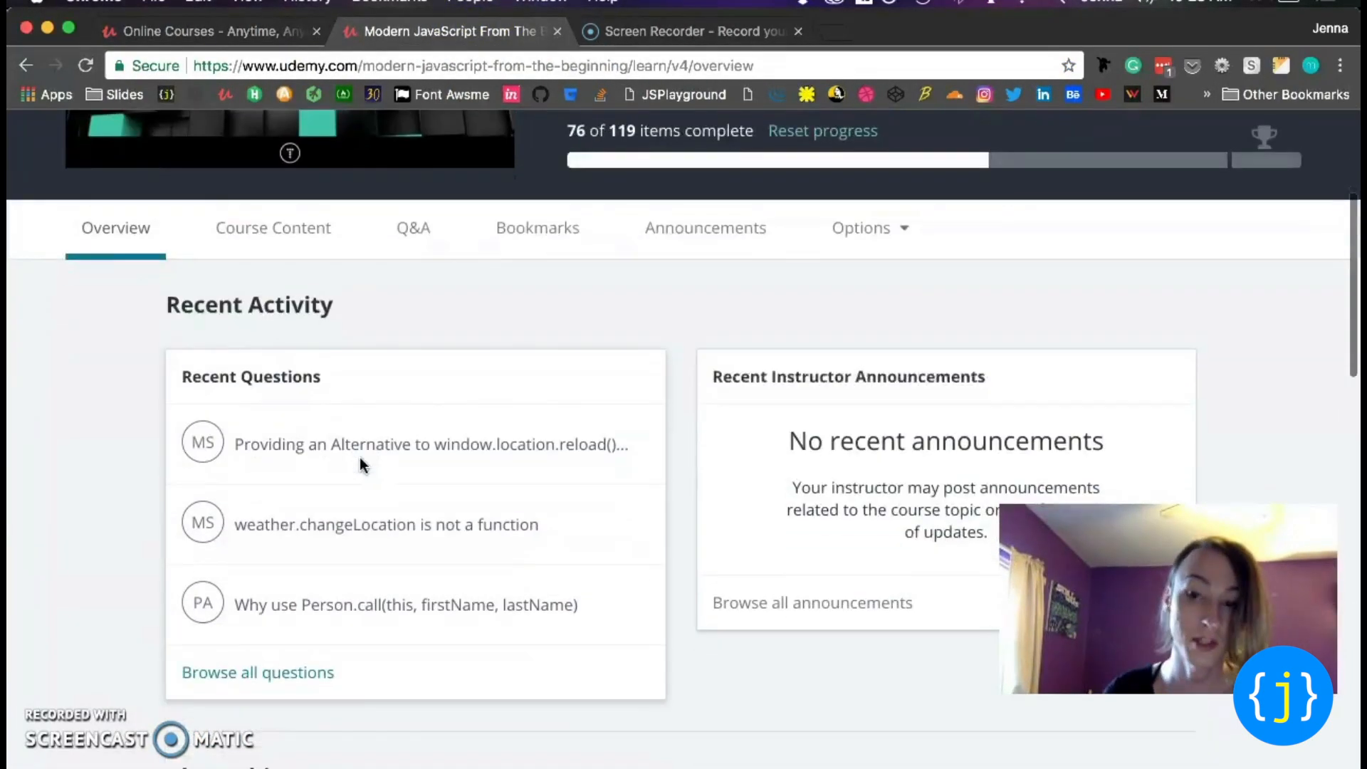
{"action": "scroll", "scroll_direction": "down", "scroll_amount": 3}
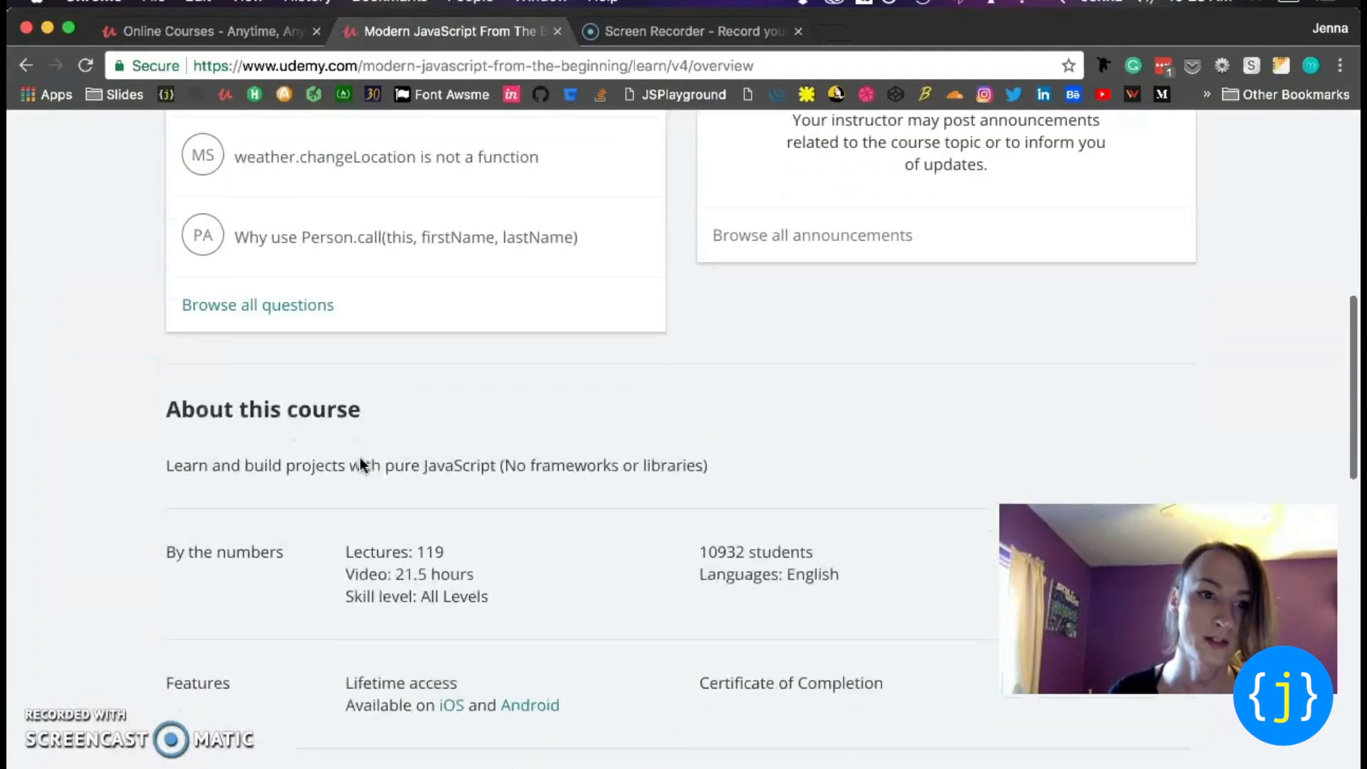
{"action": "scroll", "scroll_direction": "down", "scroll_amount": 3}
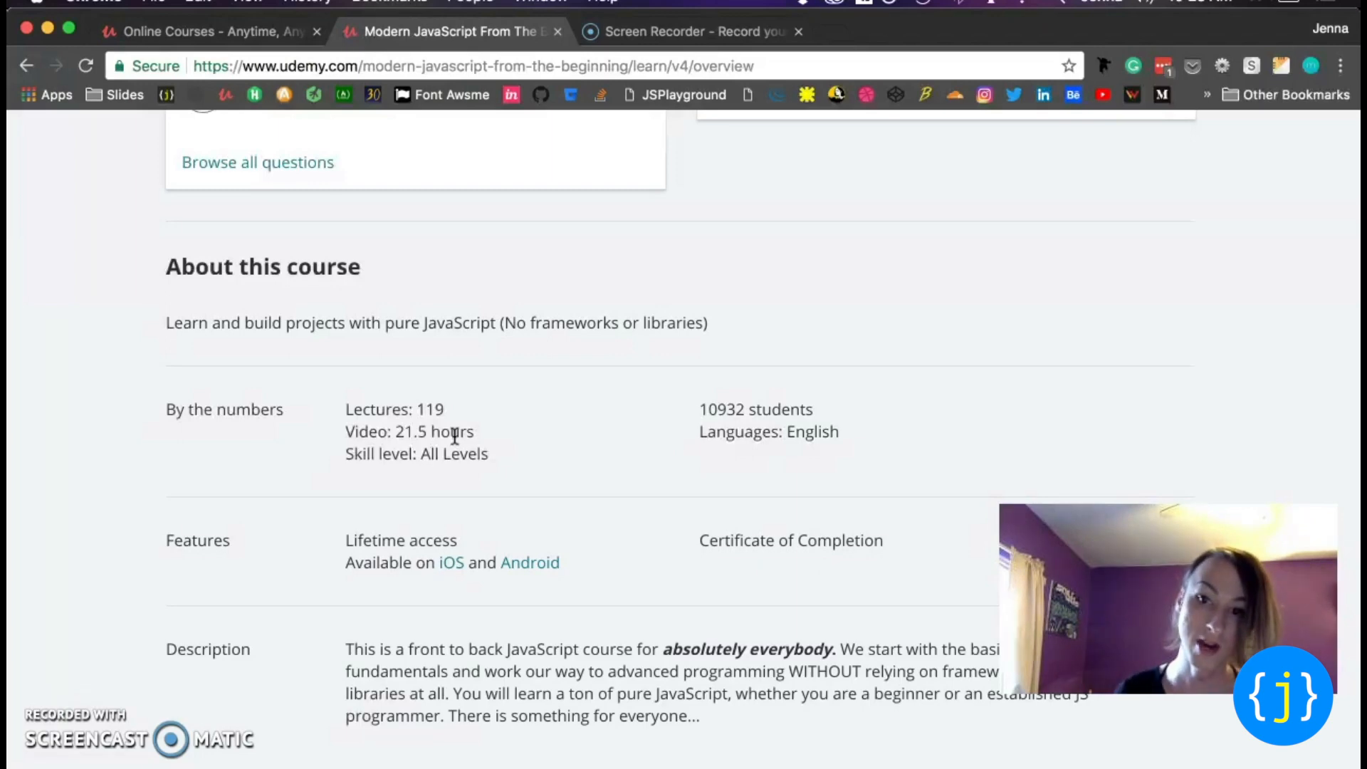
Show the Course Content list and move through Section 1 Intro & Getting Started into Section 2 JavaScript Language Fundamentals
{"action": "left_click", "coordinate": [272, 130]}
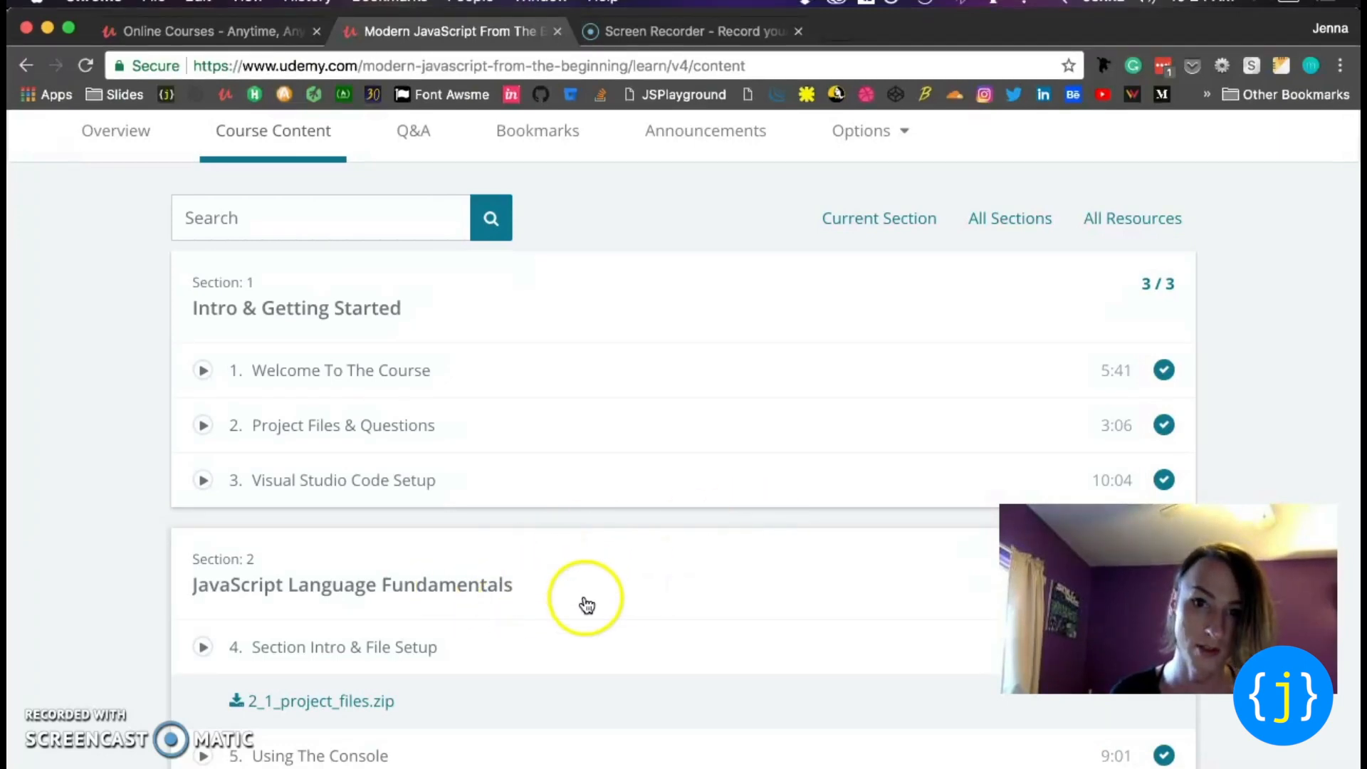
{"action": "scroll", "scroll_direction": "down", "scroll_amount": 3}
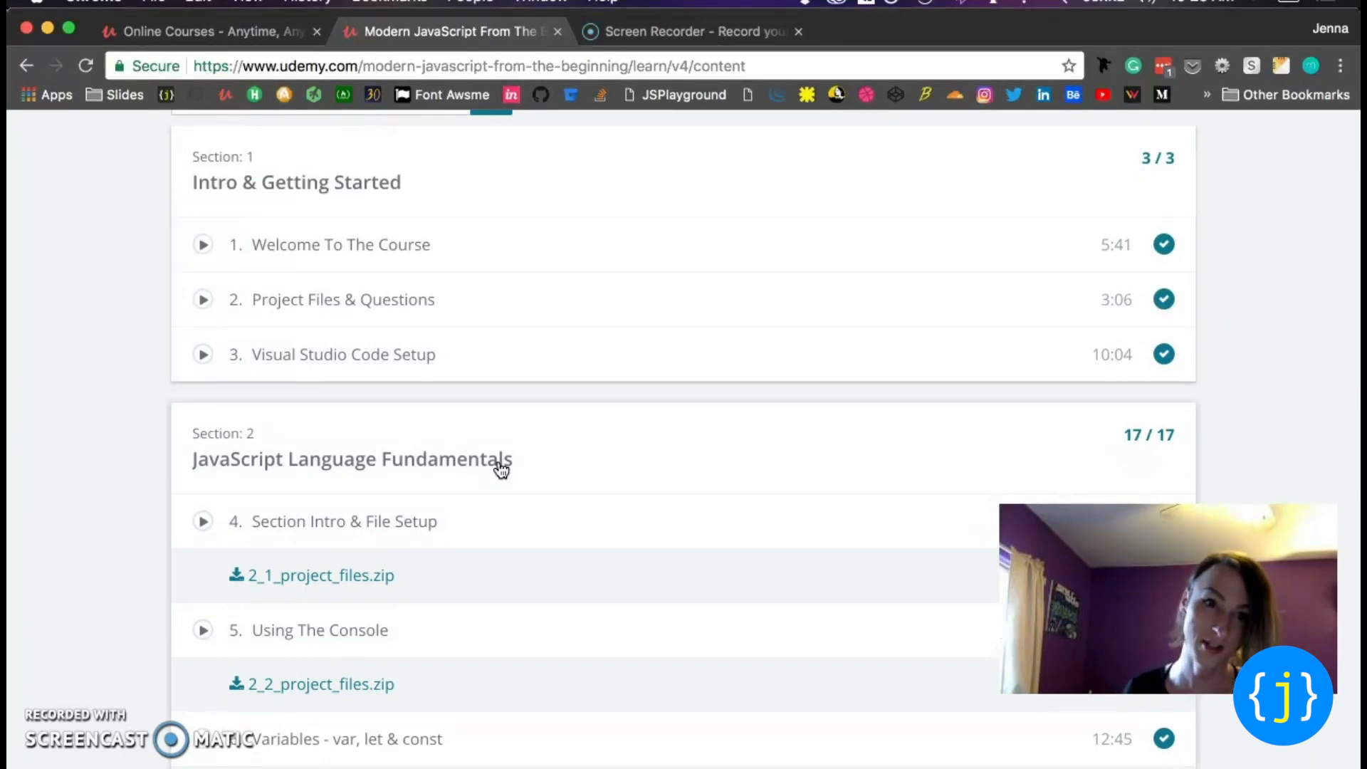
{"action": "scroll", "scroll_direction": "down", "scroll_amount": 3}
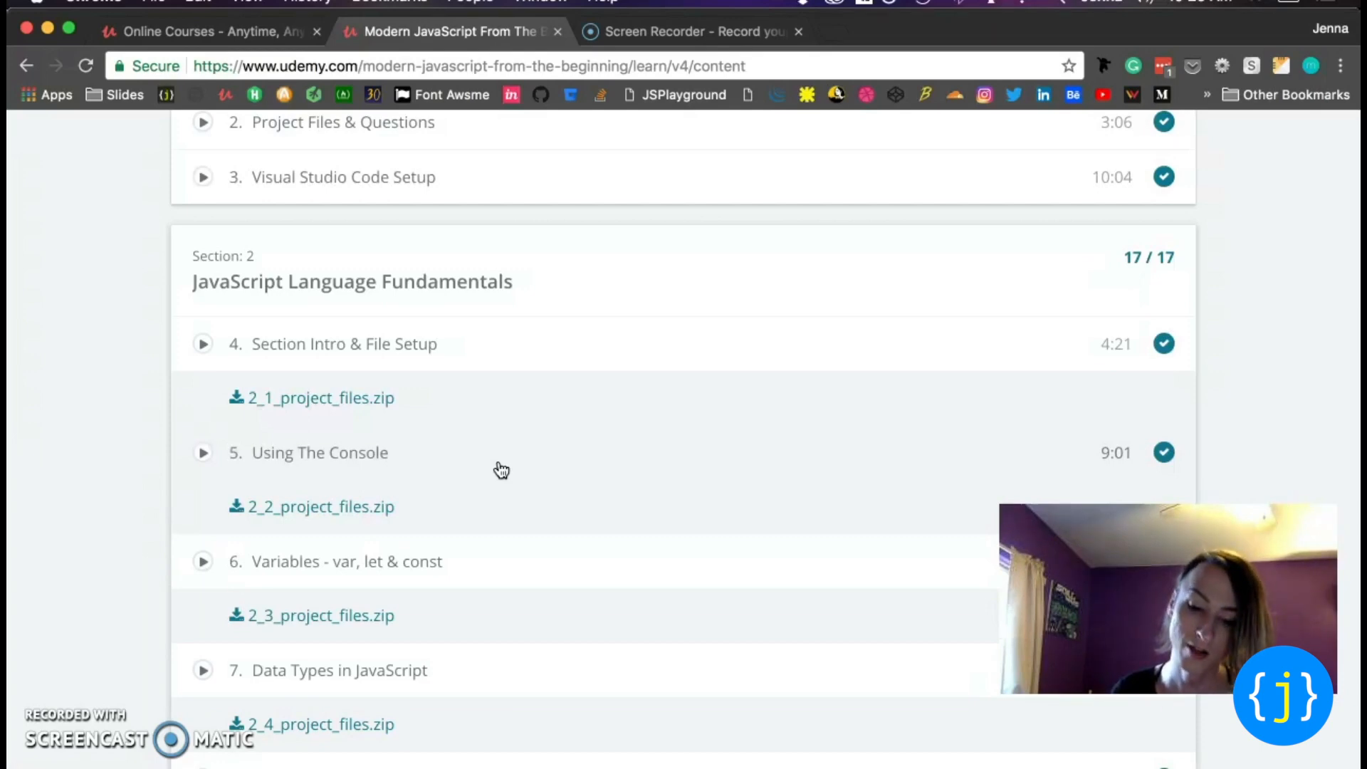
{"action": "scroll", "scroll_direction": "down", "scroll_amount": 3}
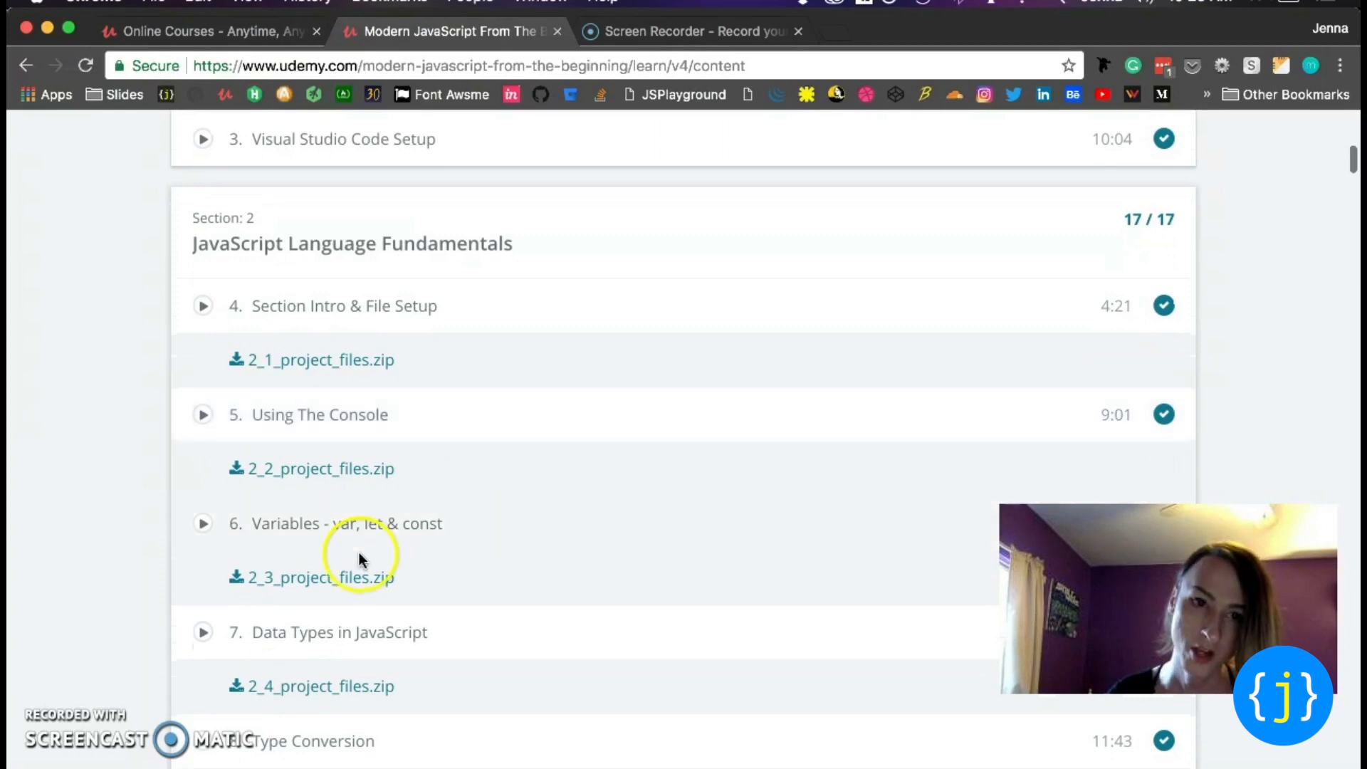
{"action": "mouse_move", "coordinate": [389, 553]}
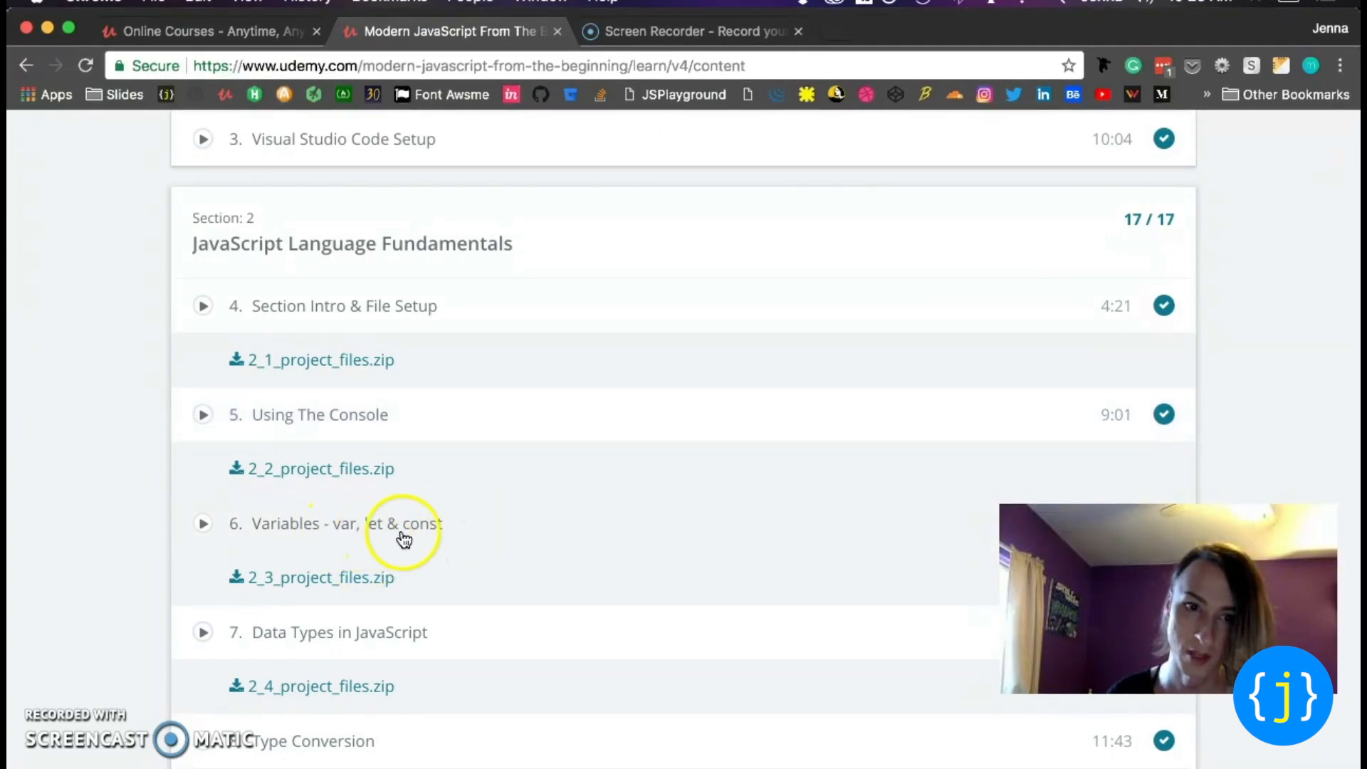
{"action": "scroll", "scroll_direction": "down", "scroll_amount": 3}
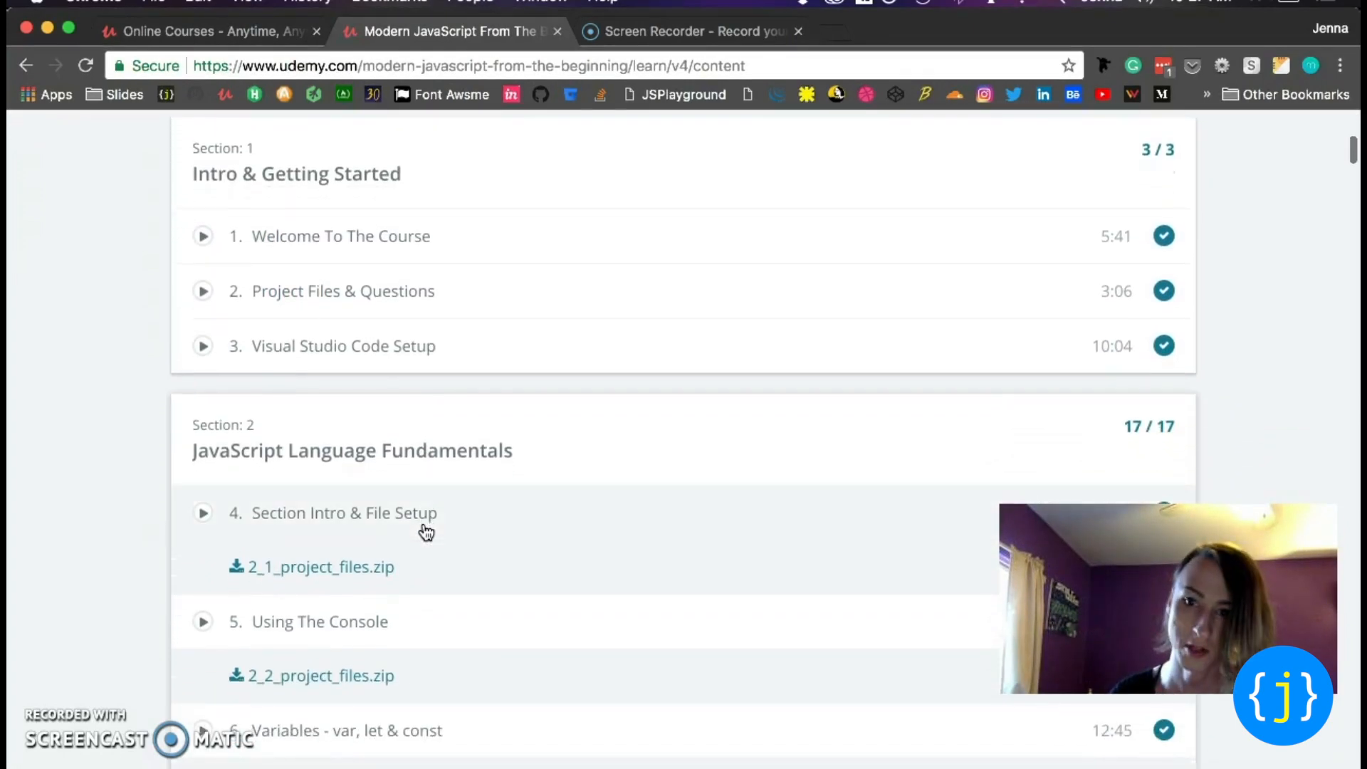
{"action": "scroll", "scroll_direction": "down", "scroll_amount": 3}
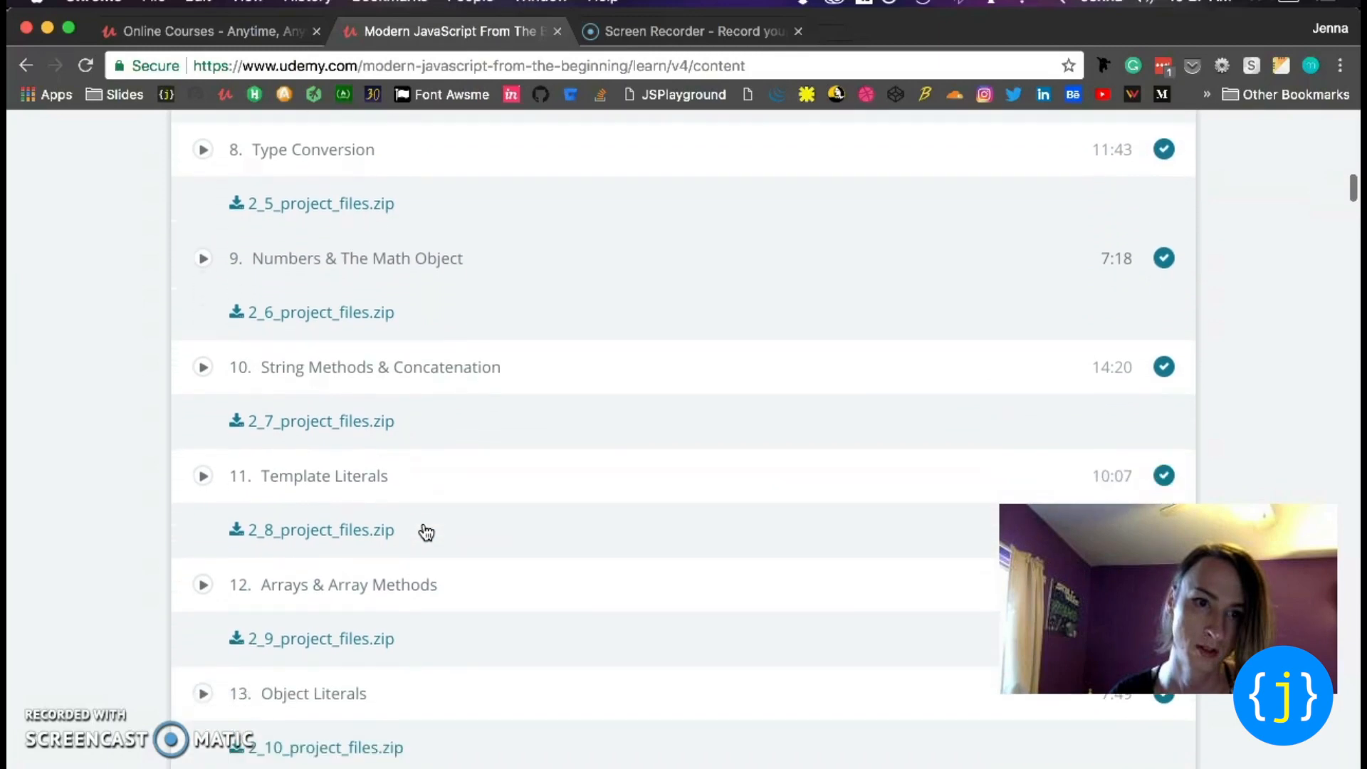
{"action": "scroll", "scroll_direction": "down", "scroll_amount": 3}
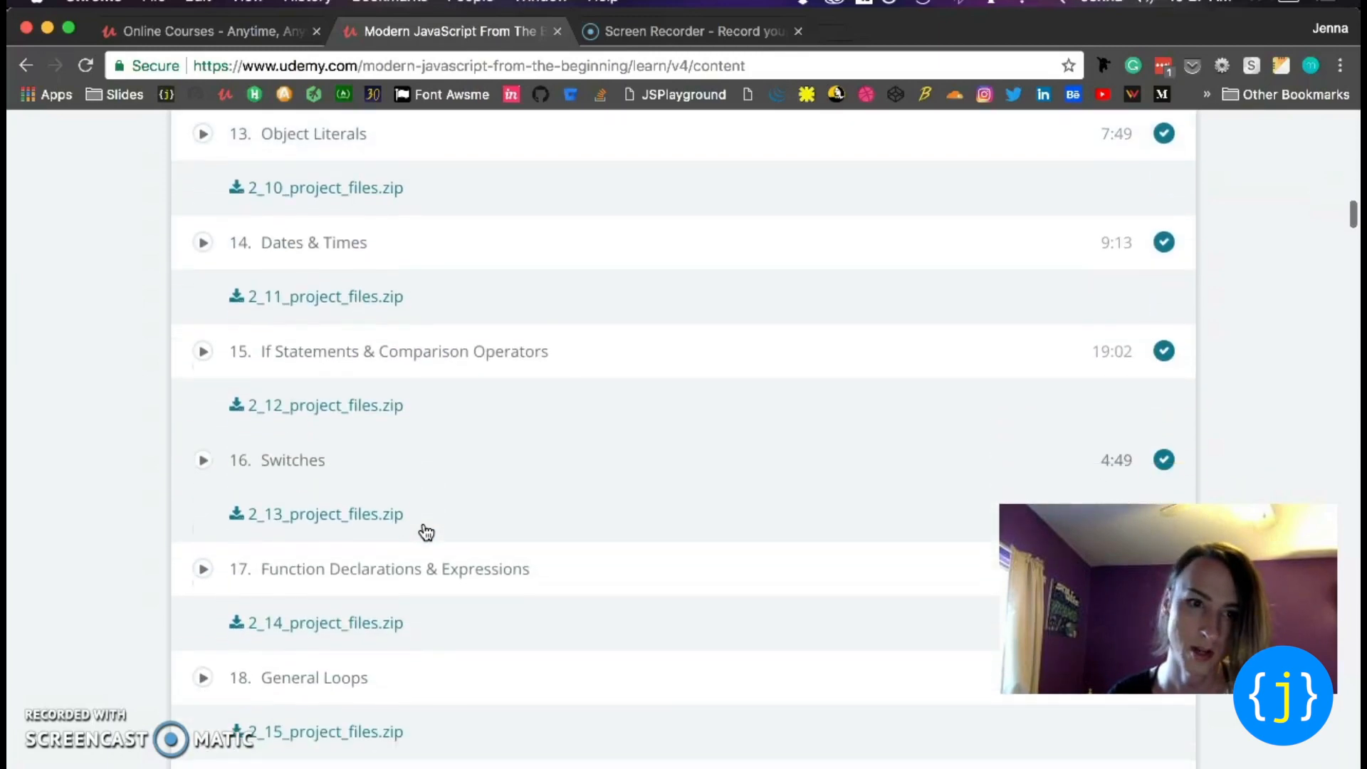
{"action": "scroll", "scroll_direction": "down", "scroll_amount": 3}
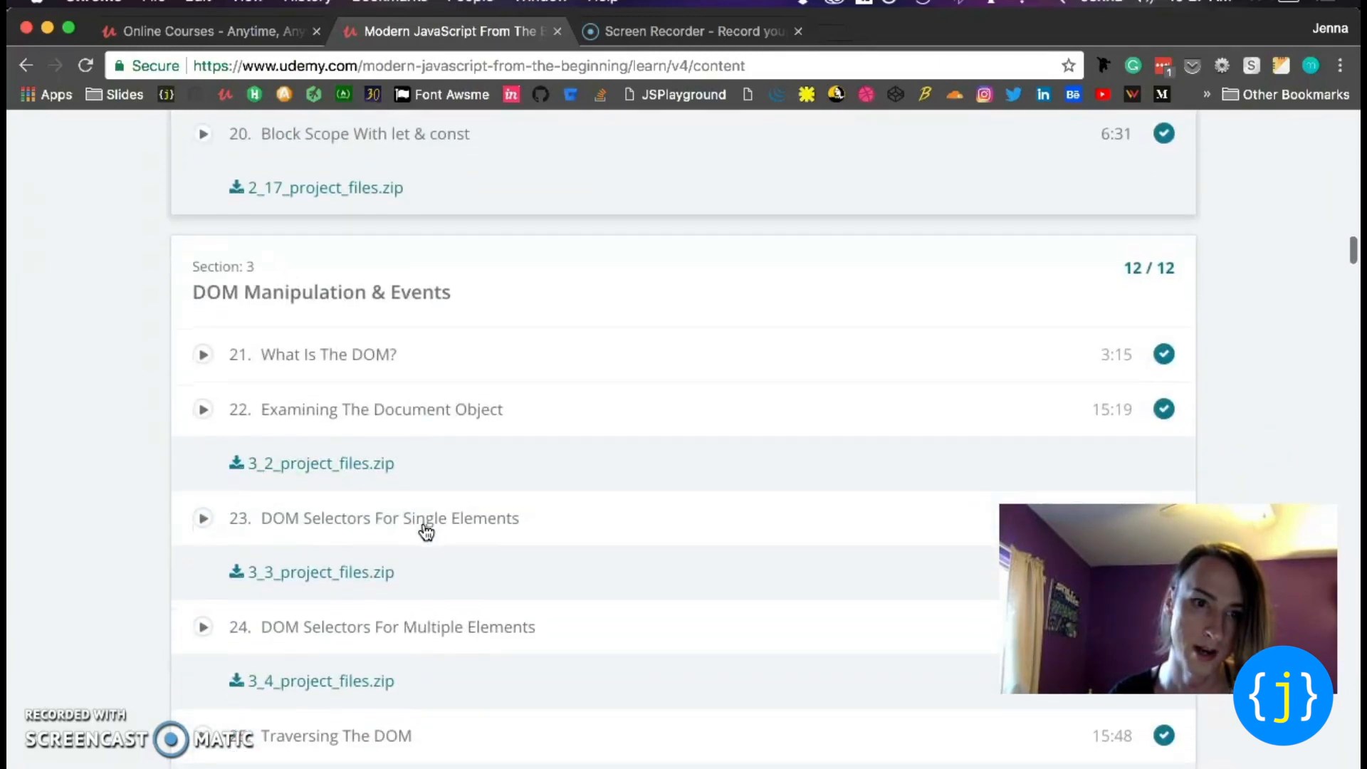
{"action": "scroll", "scroll_direction": "down", "scroll_amount": 3}
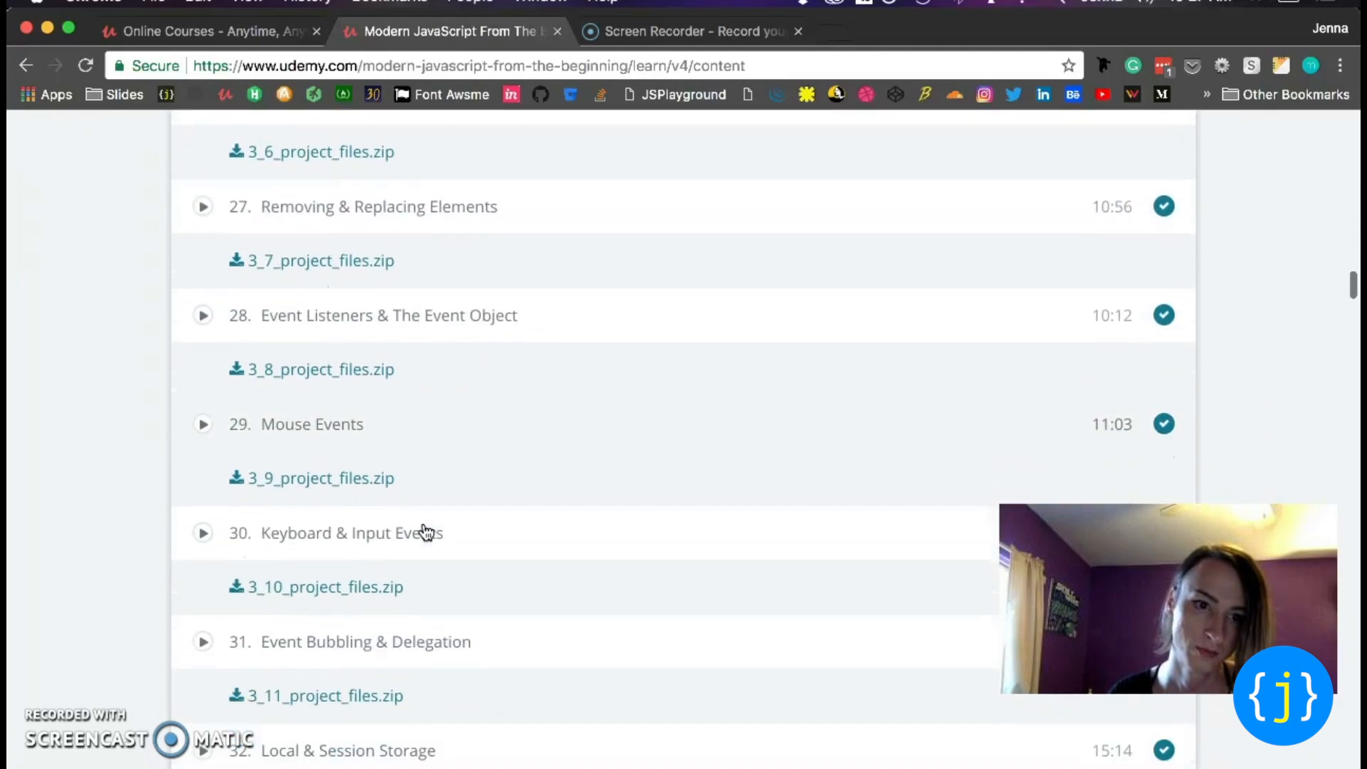
{"action": "scroll", "scroll_direction": "down", "scroll_amount": 3}
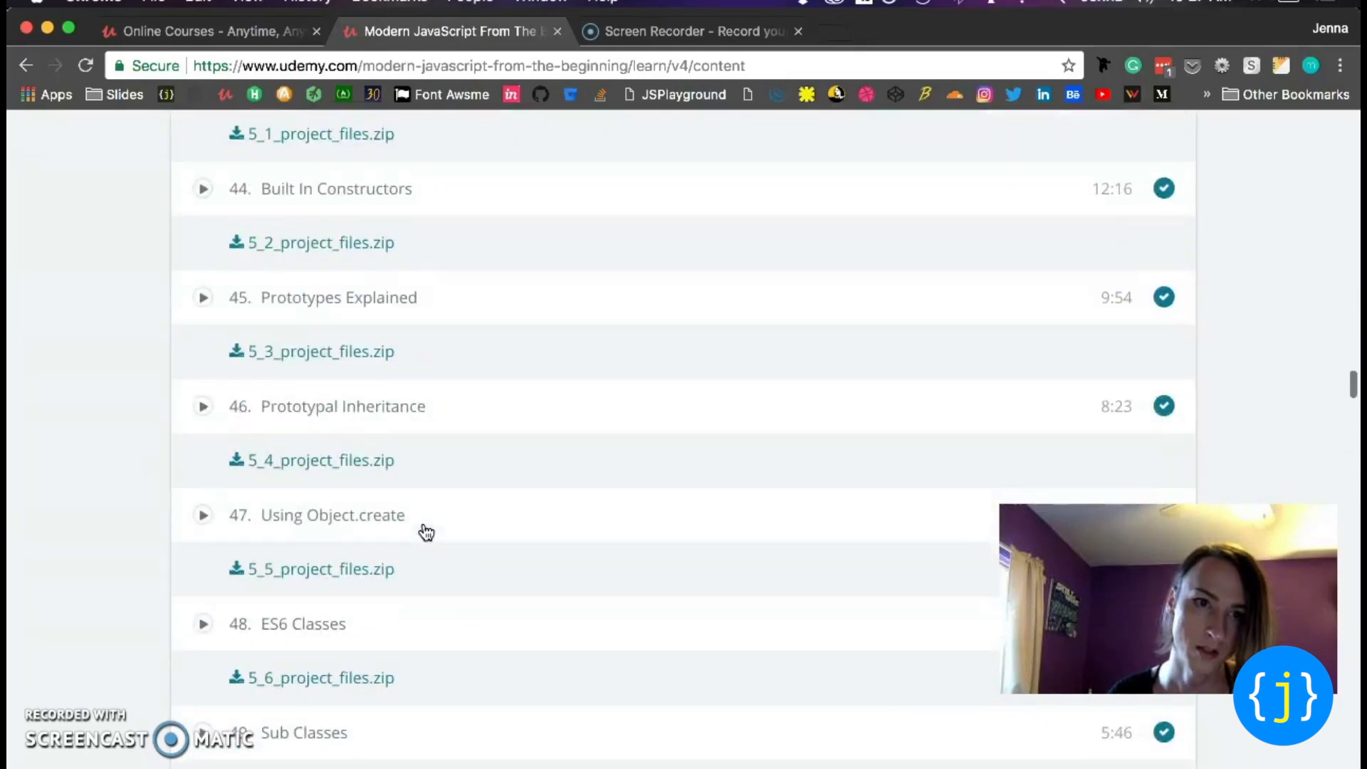
{"action": "scroll", "scroll_direction": "down", "scroll_amount": 3}
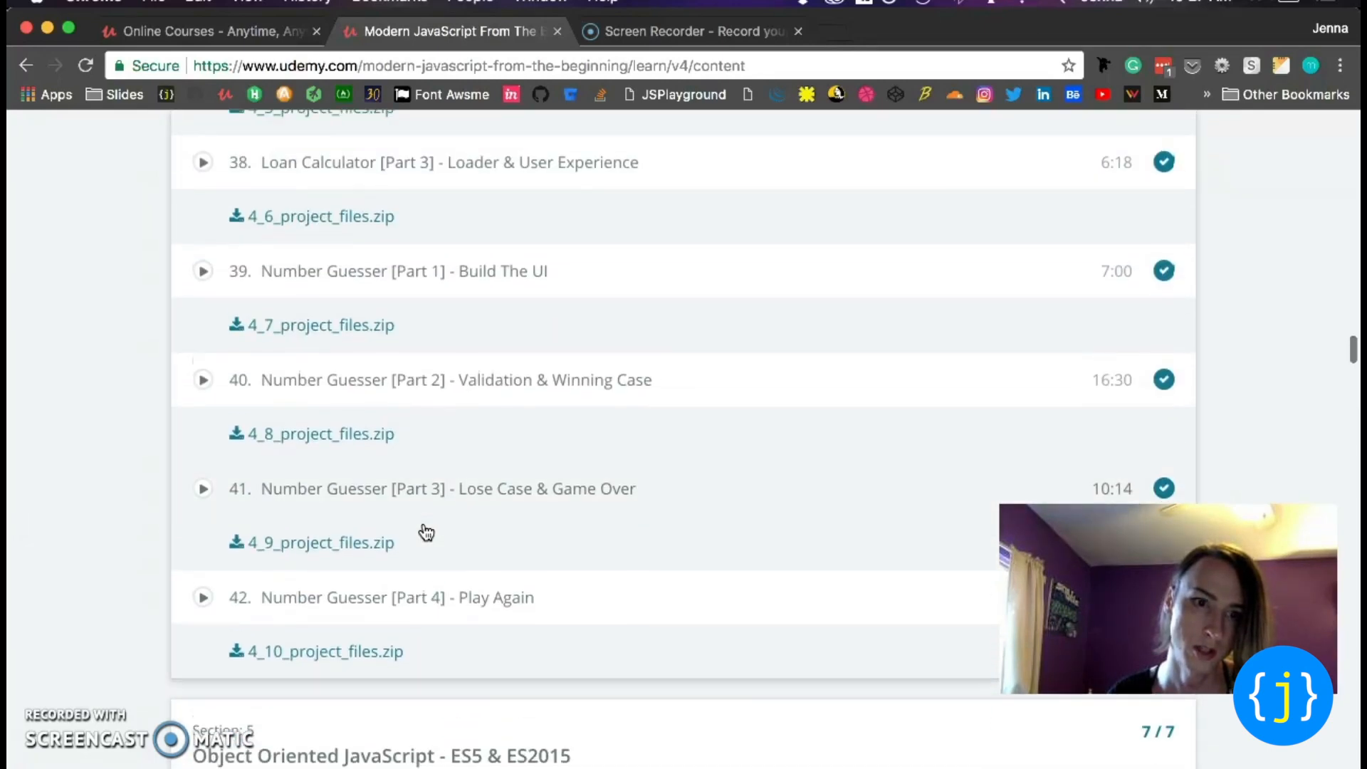
{"action": "scroll", "scroll_direction": "up", "scroll_amount": 3}
{"action": "type", "text": "arrow"}
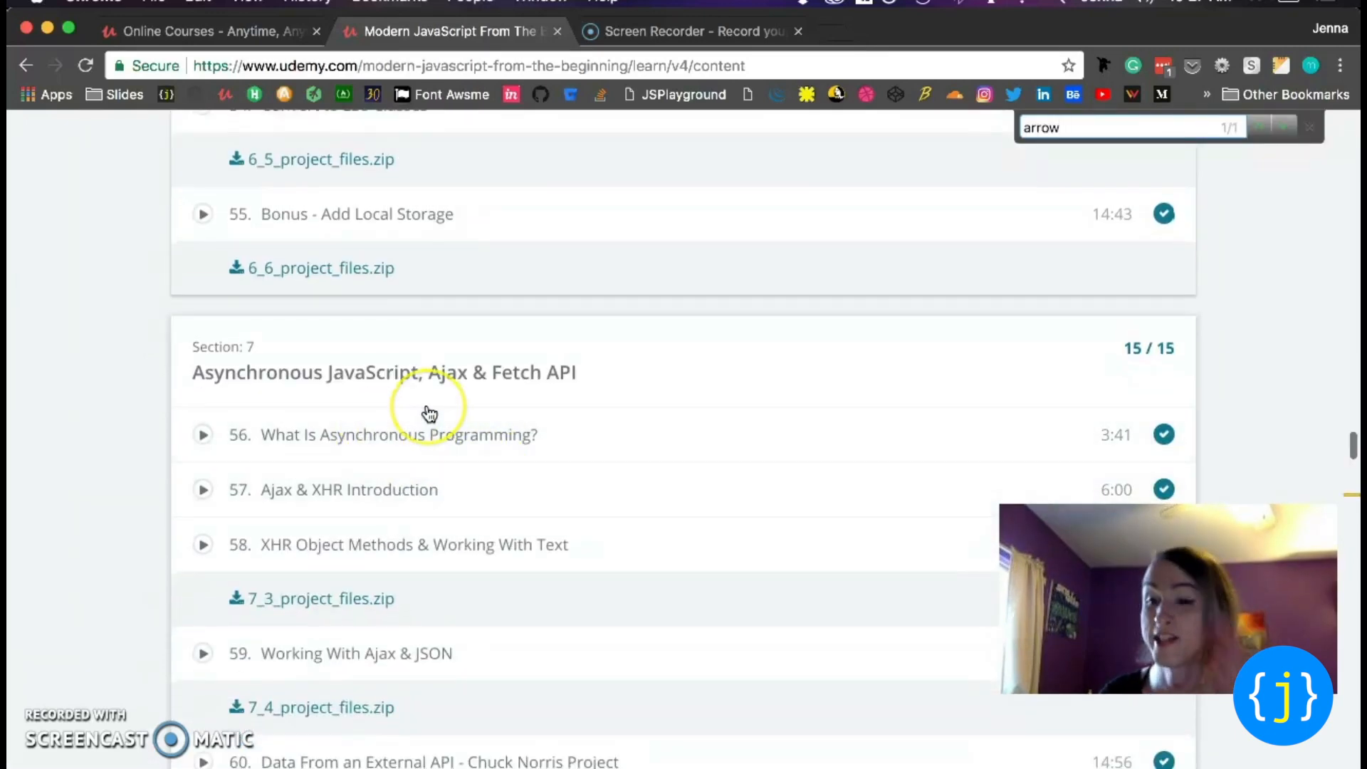
Scroll the content list to the highlighted lecture 67, Arrow Functions, in Section 7
{"action": "scroll", "scroll_direction": "down", "scroll_amount": 3}
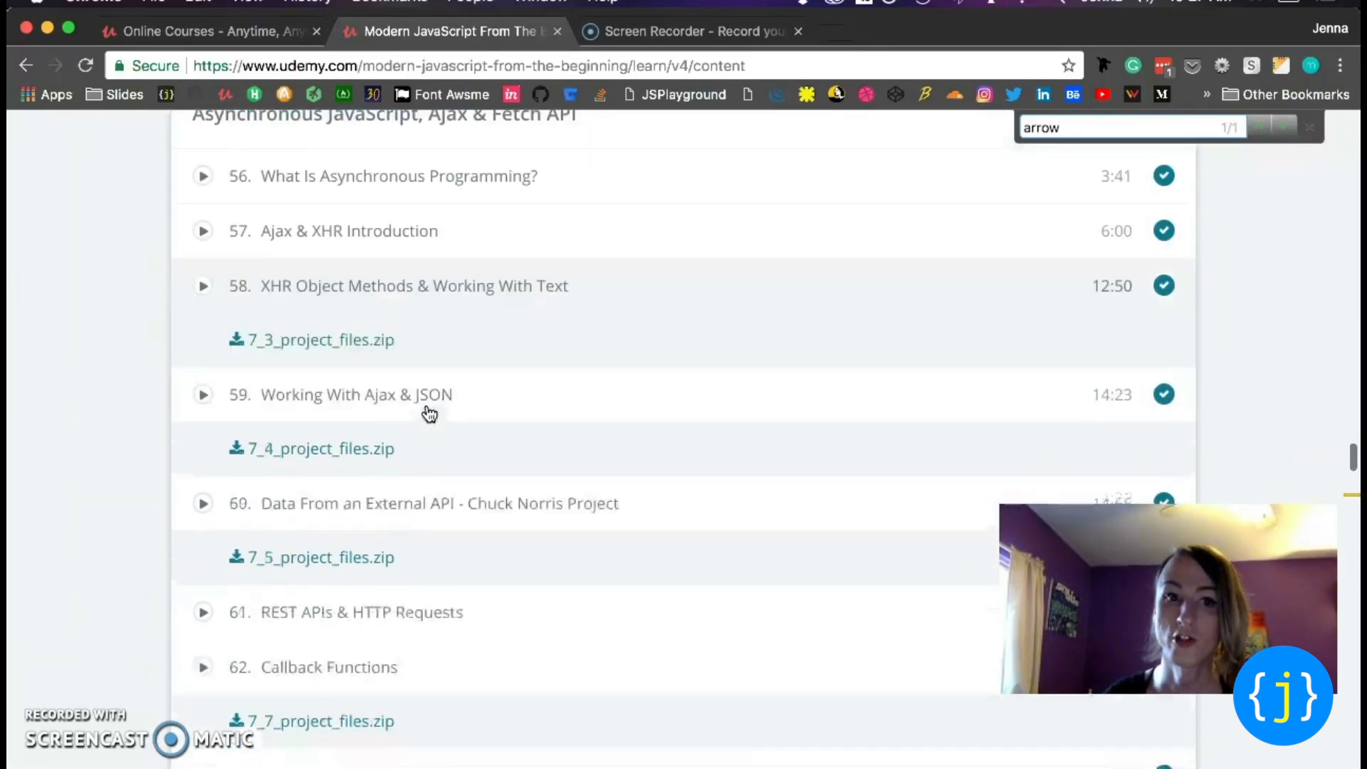
{"action": "scroll", "scroll_direction": "down", "scroll_amount": 3}
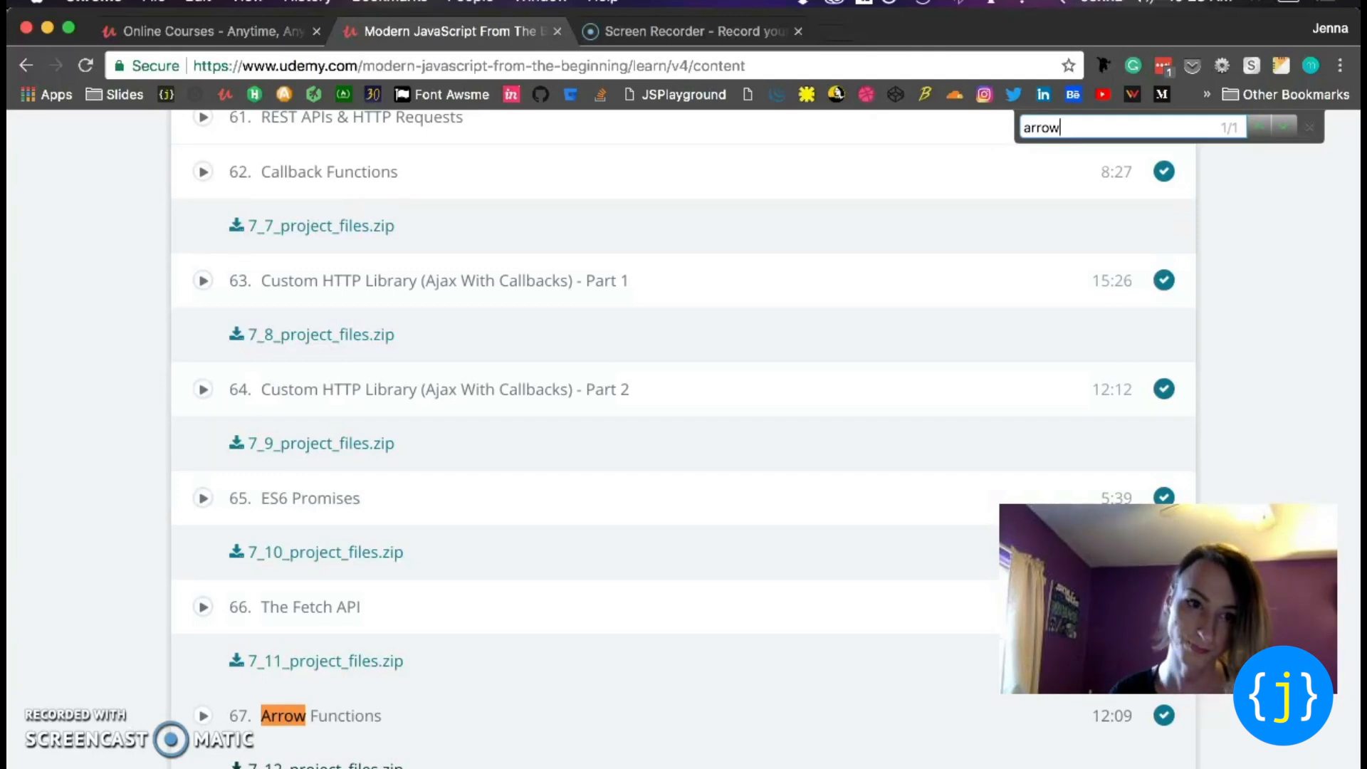
{"action": "scroll", "scroll_direction": "down", "scroll_amount": 3}
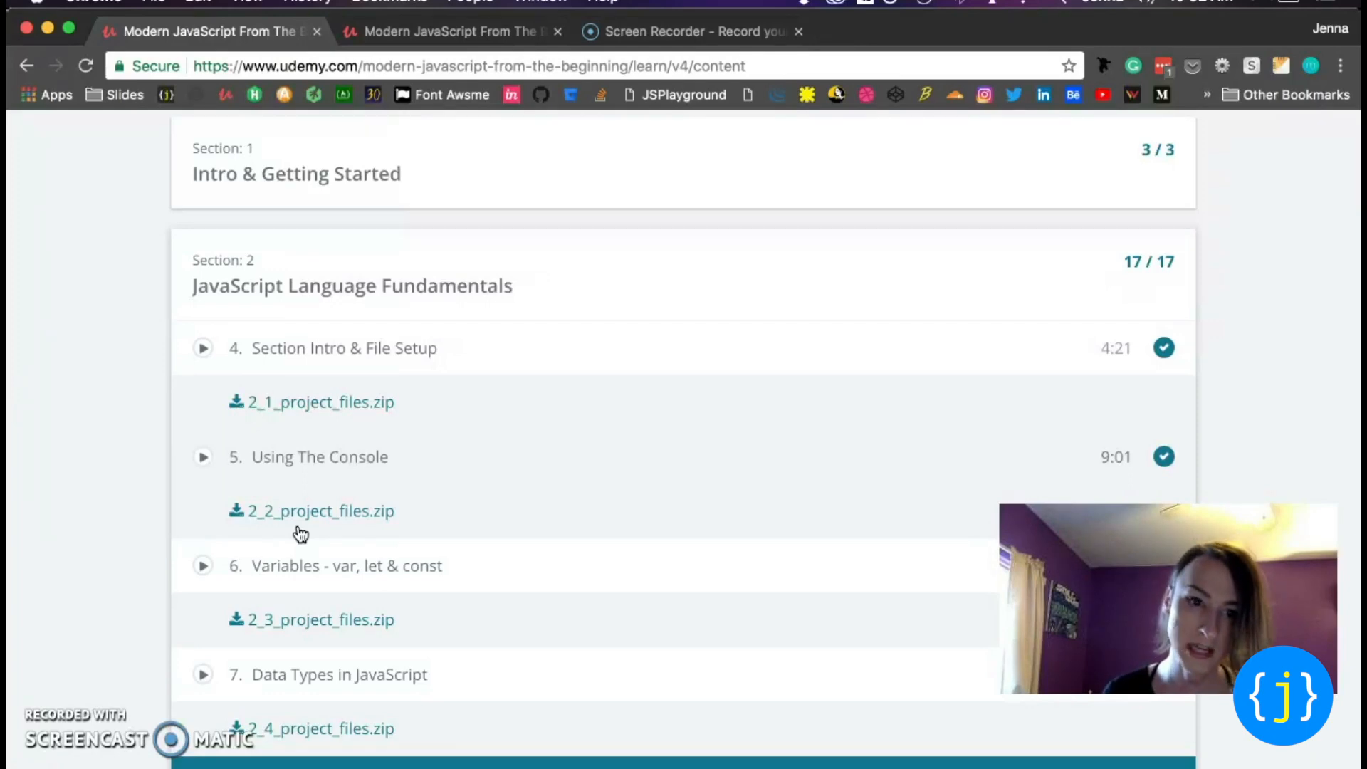
{"action": "scroll", "scroll_direction": "down", "scroll_amount": 3}
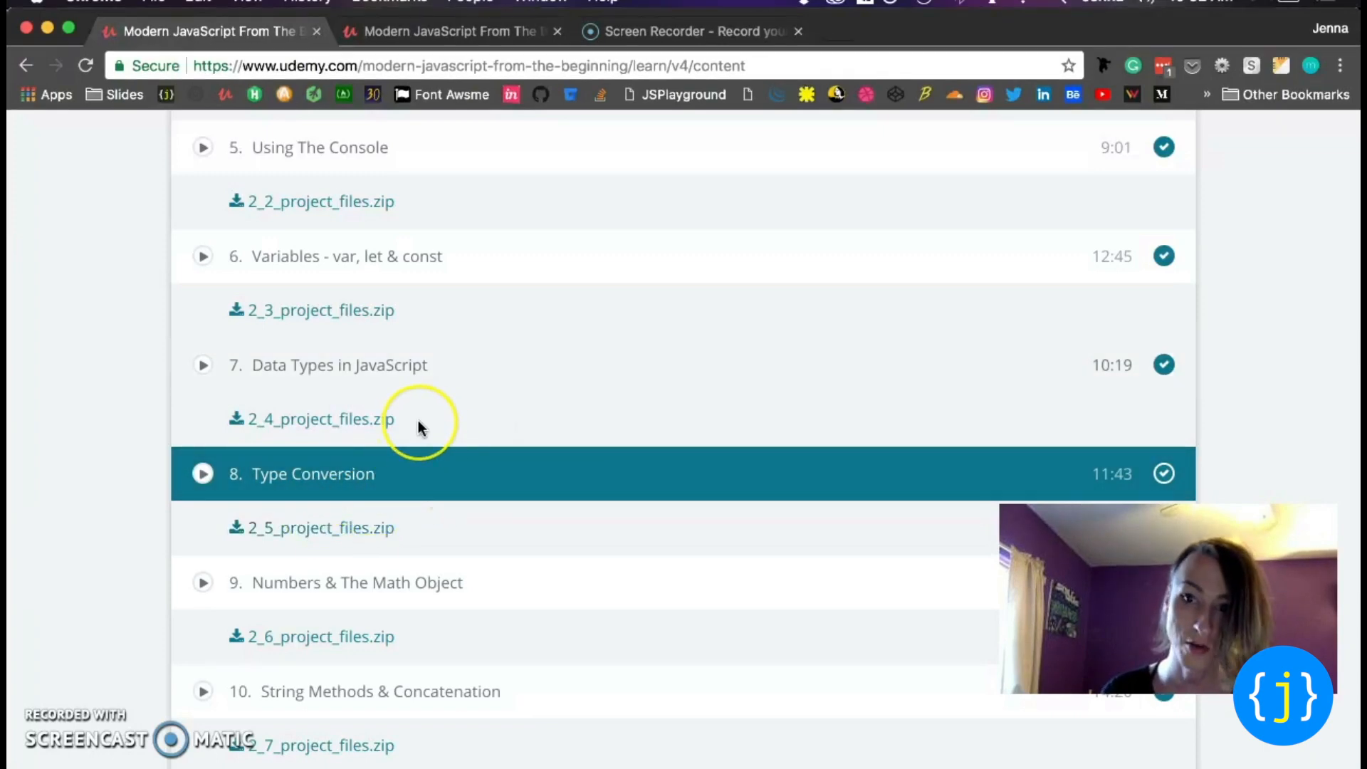
{"action": "scroll", "scroll_direction": "down", "scroll_amount": 3}
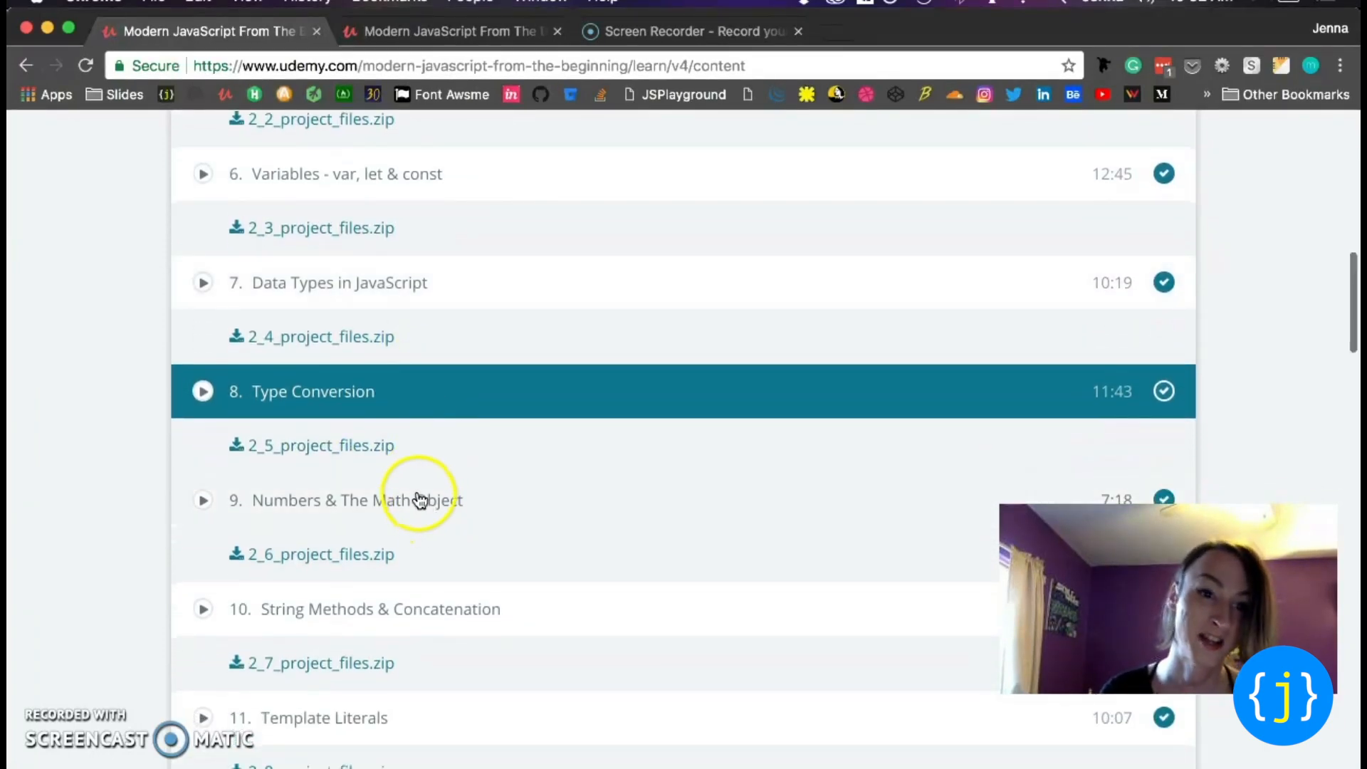
{"action": "scroll", "scroll_direction": "down", "scroll_amount": 3}
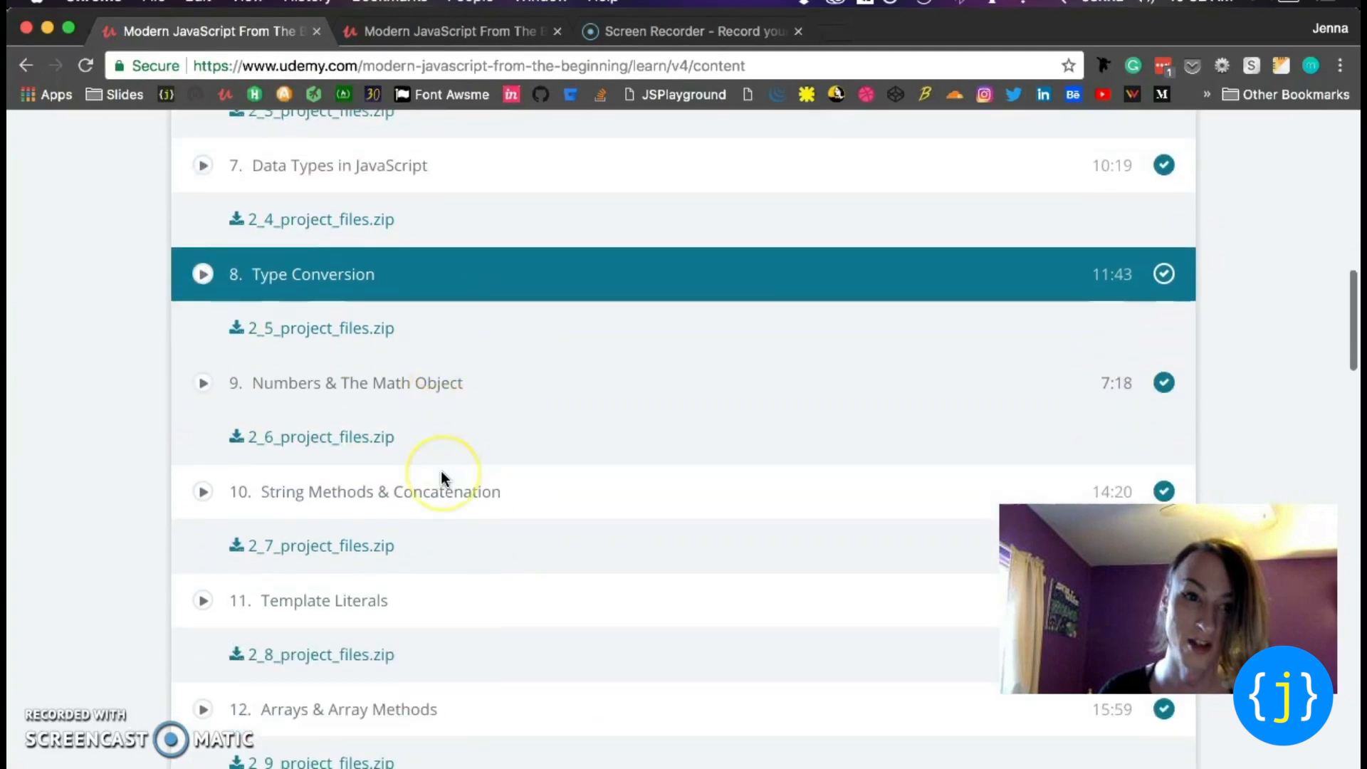
{"action": "scroll", "scroll_direction": "down", "scroll_amount": 3}
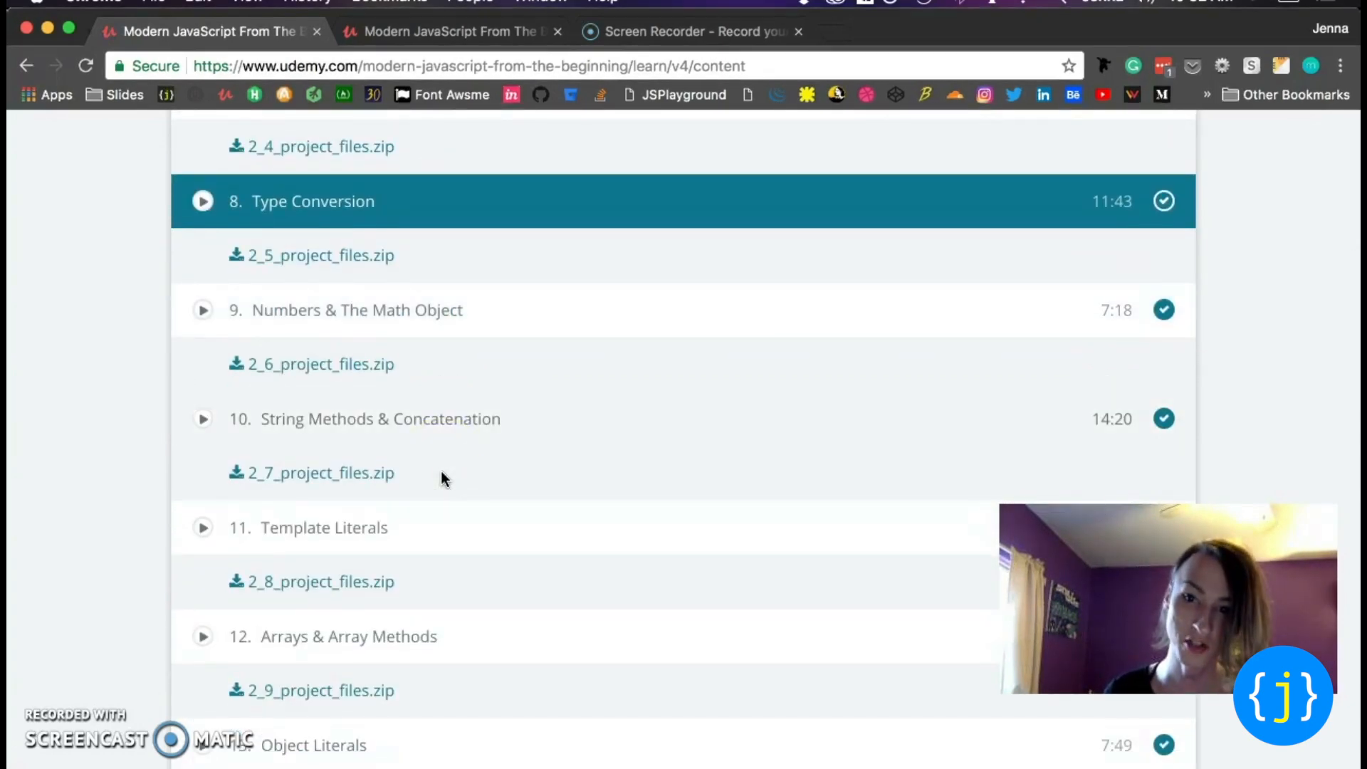